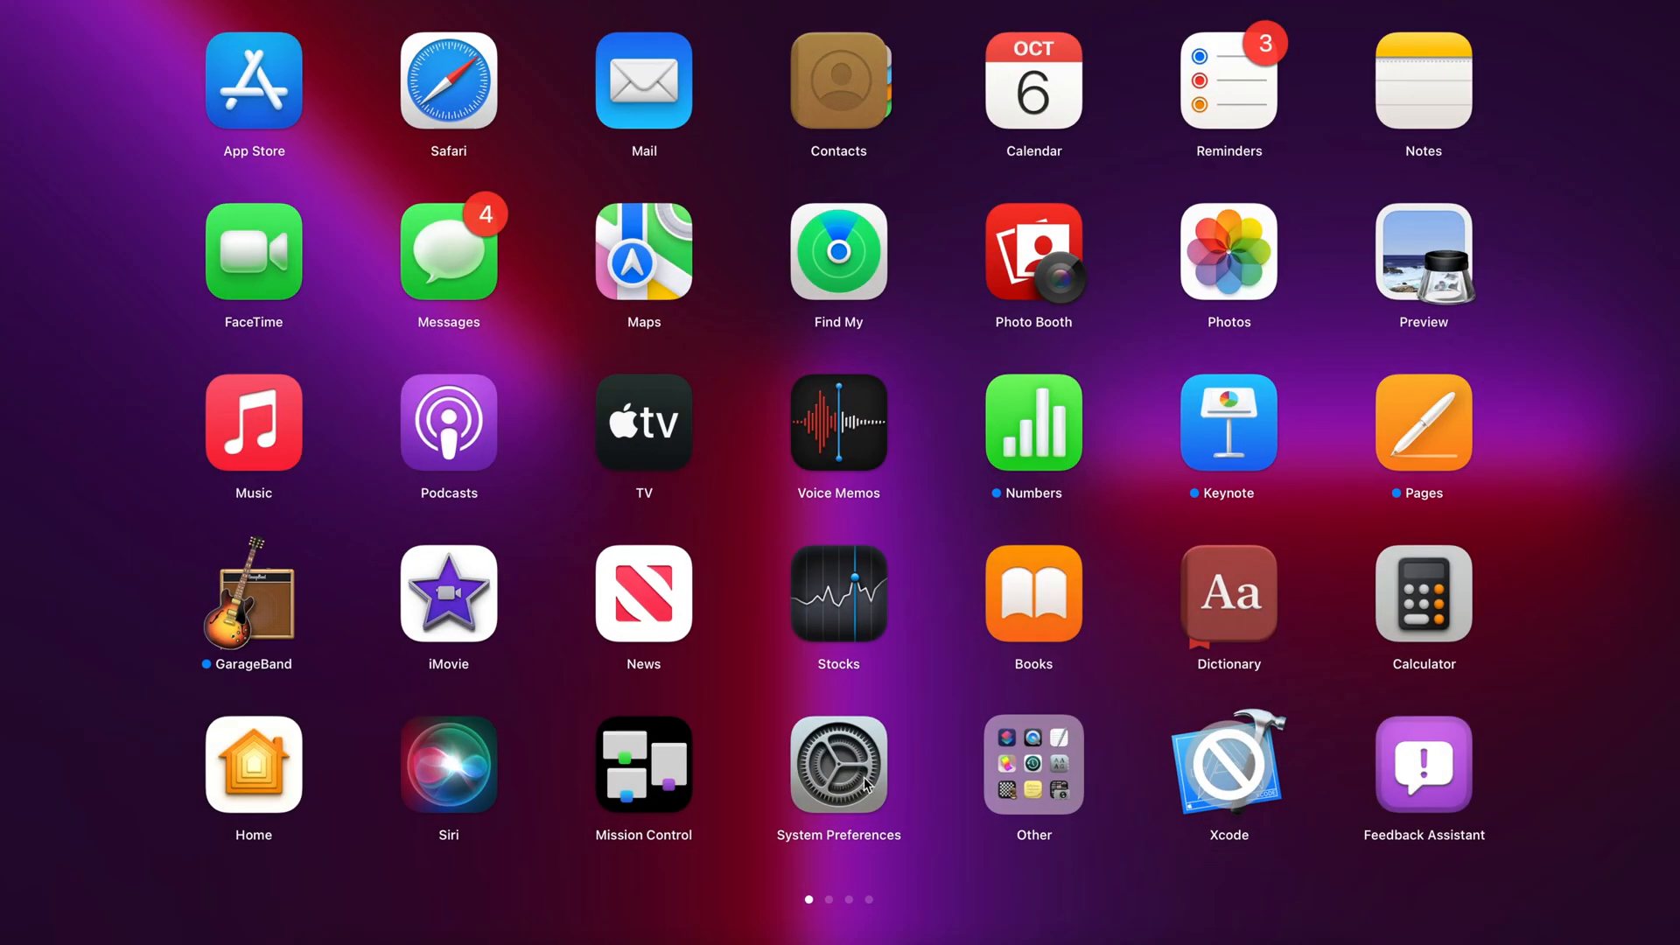
Open System Preferences and its Software Update pane showing macOS Monterey 12 Beta 9.
click(838, 764)
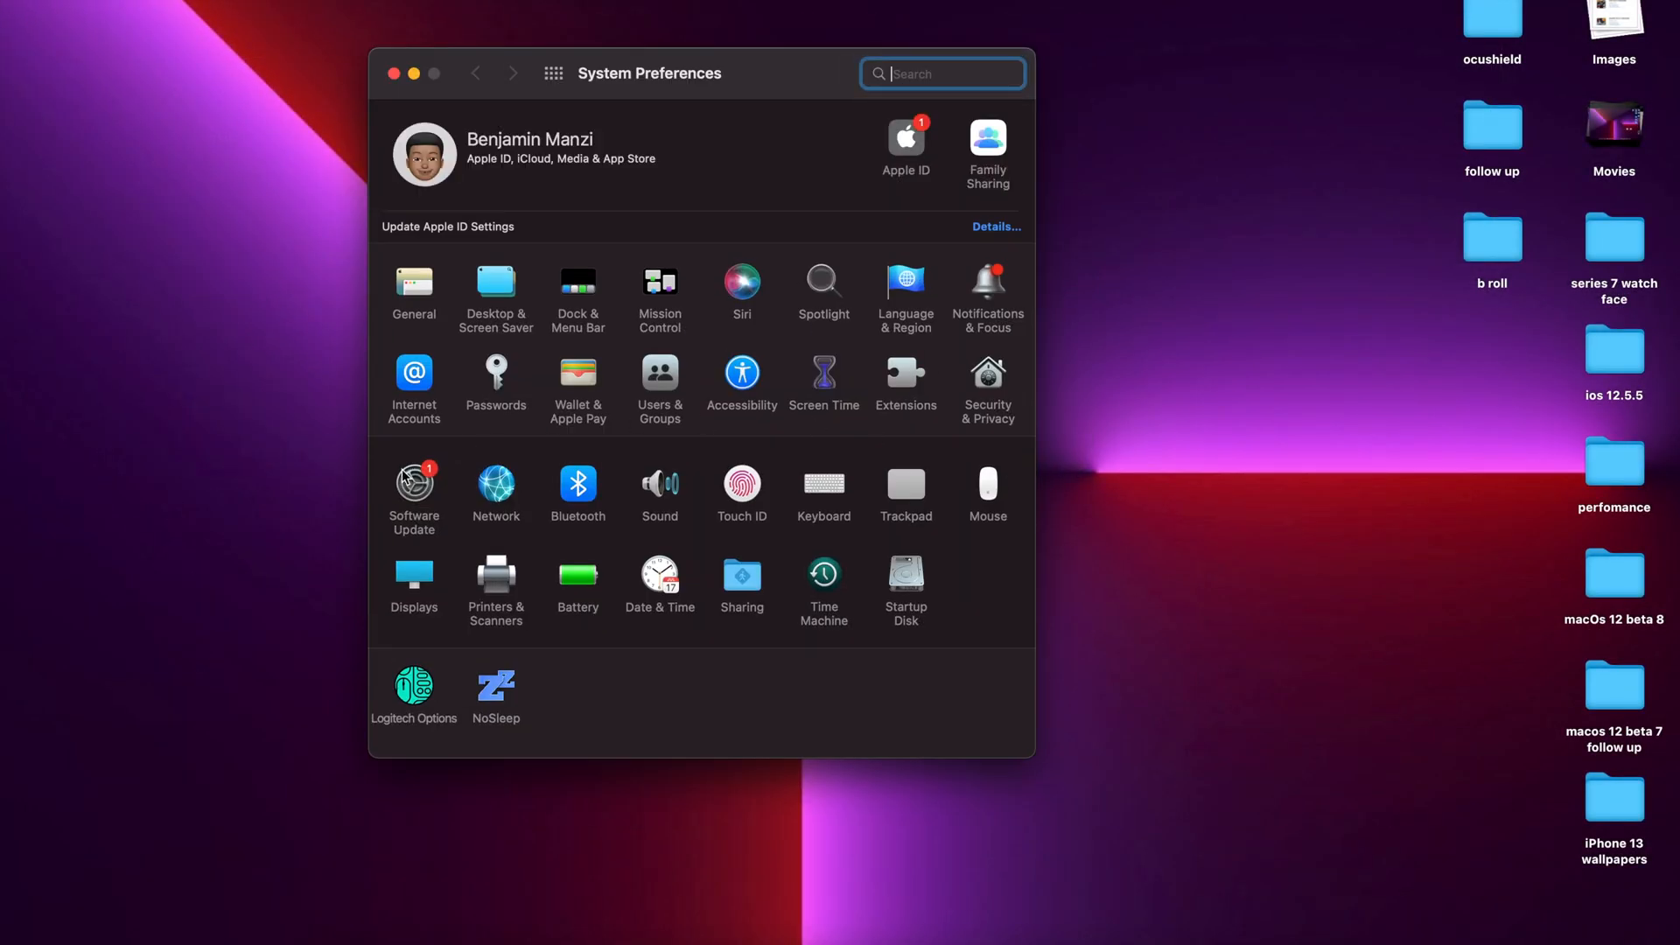
click(414, 483)
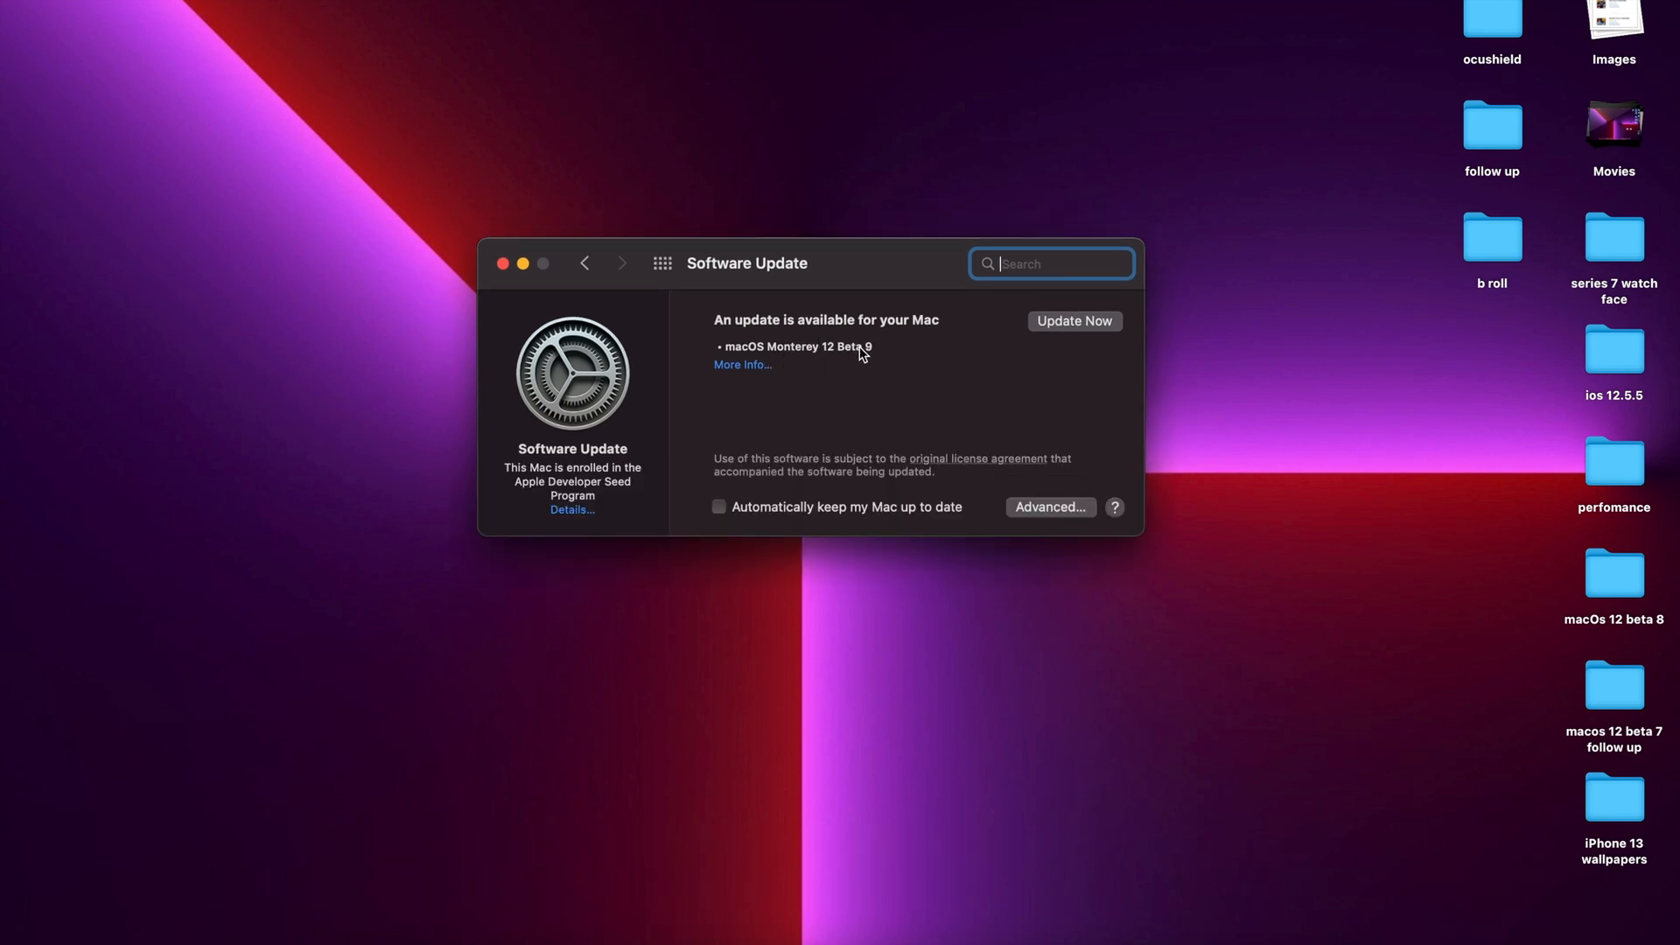
mouse_move(626, 493)
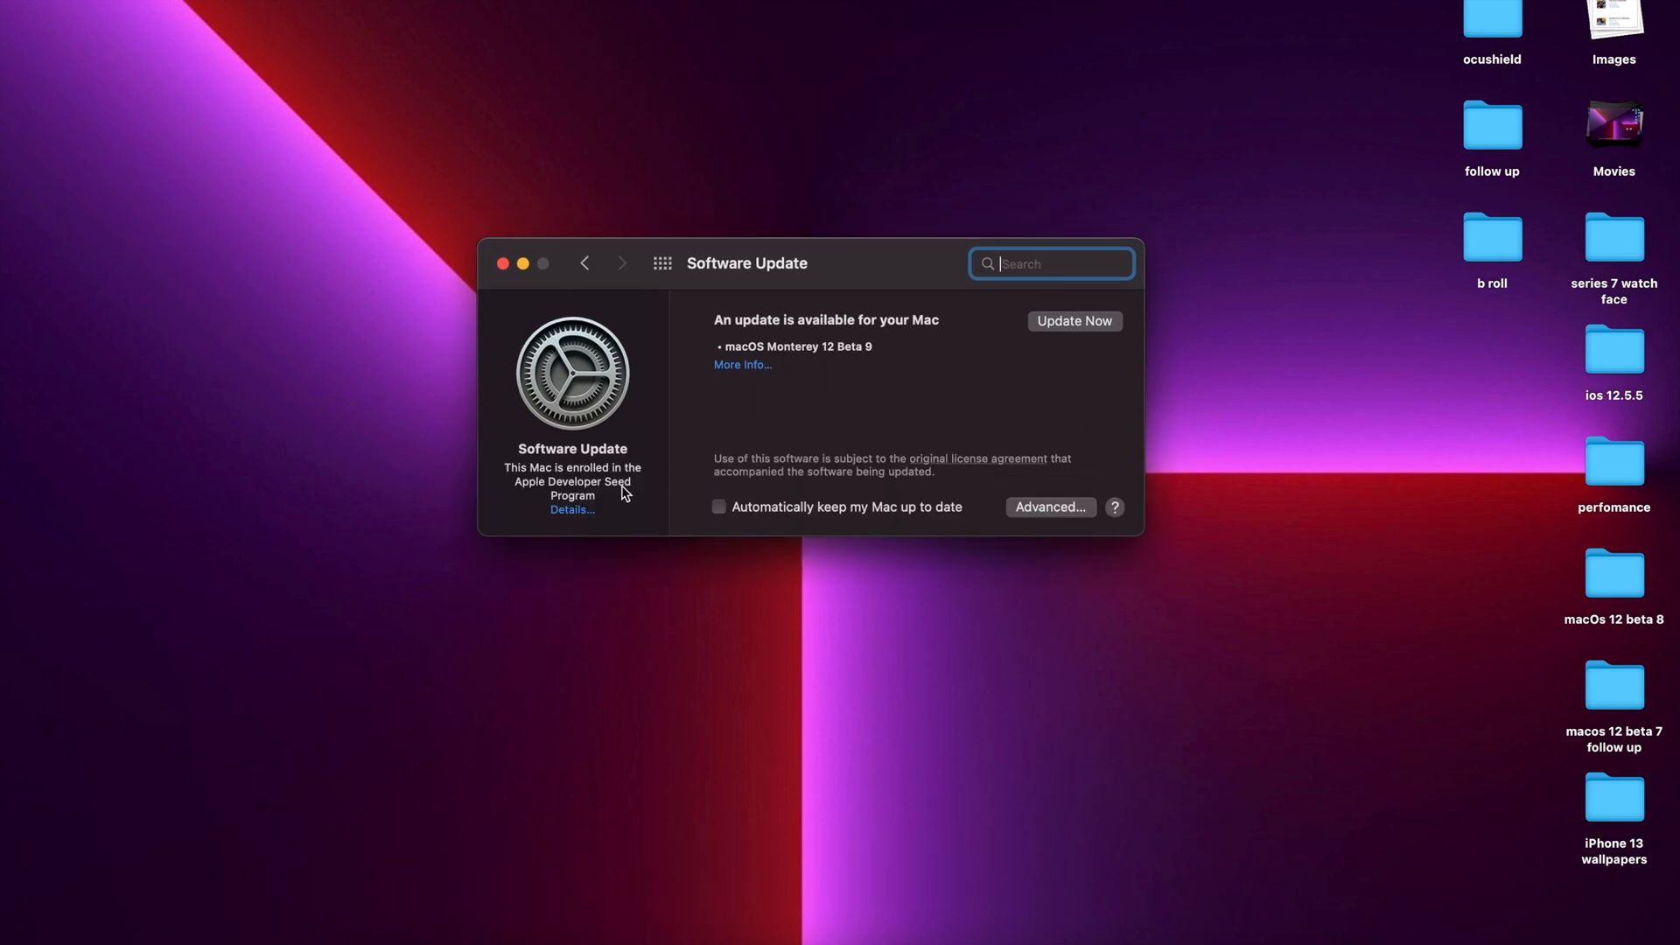
click(572, 509)
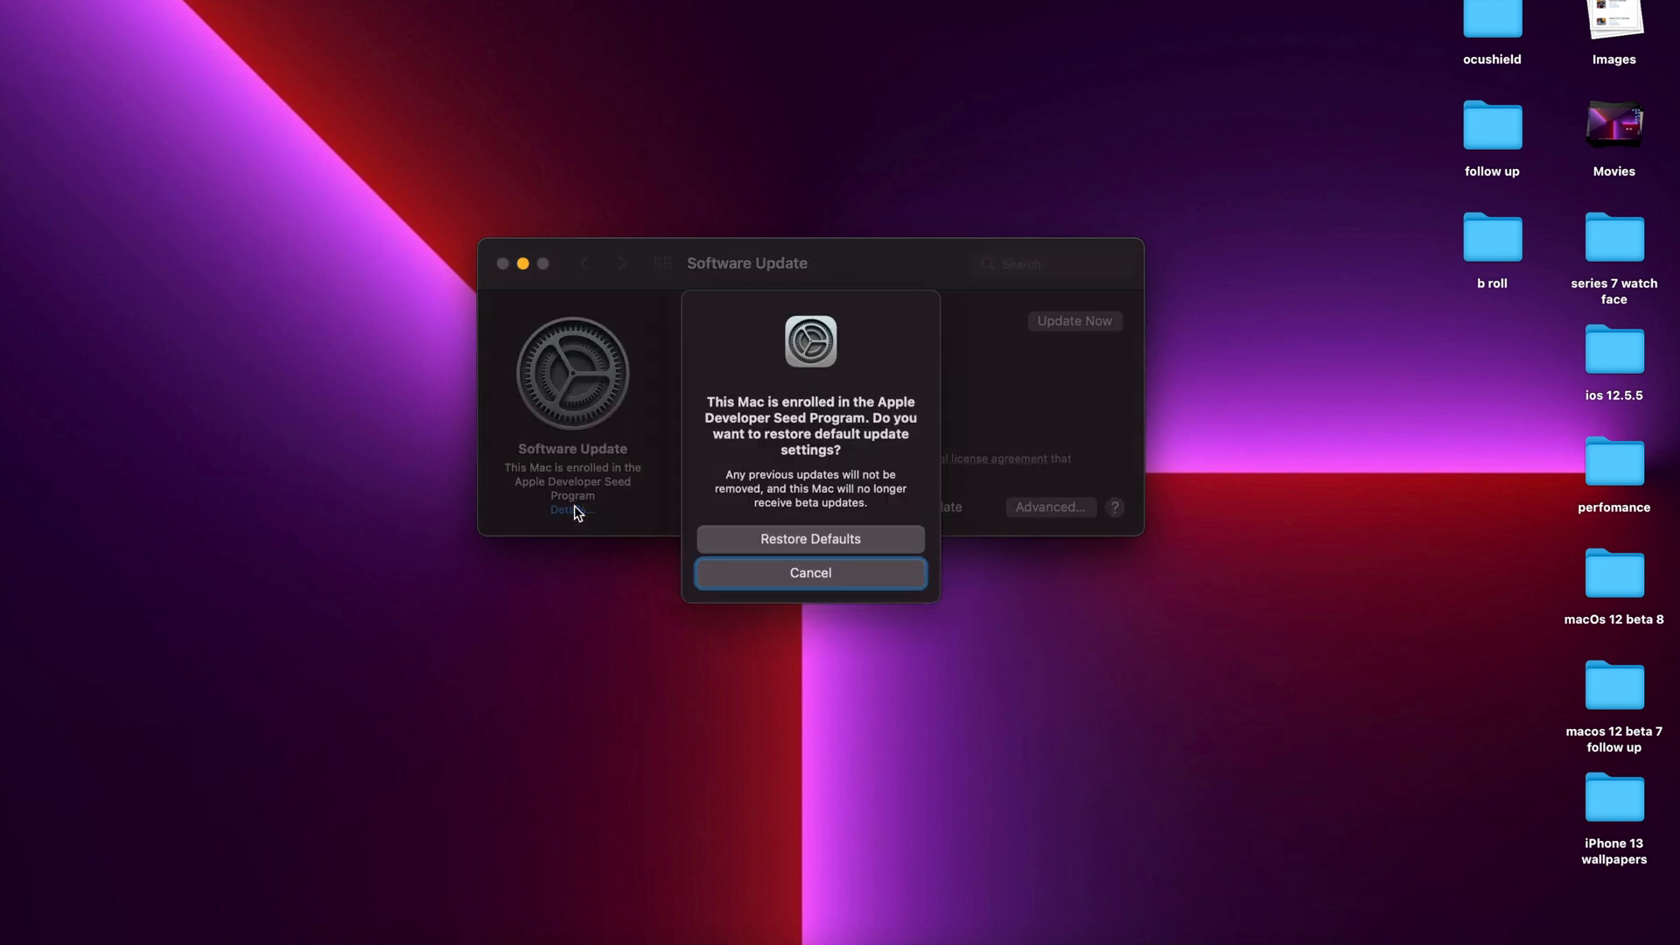
mouse_move(836, 594)
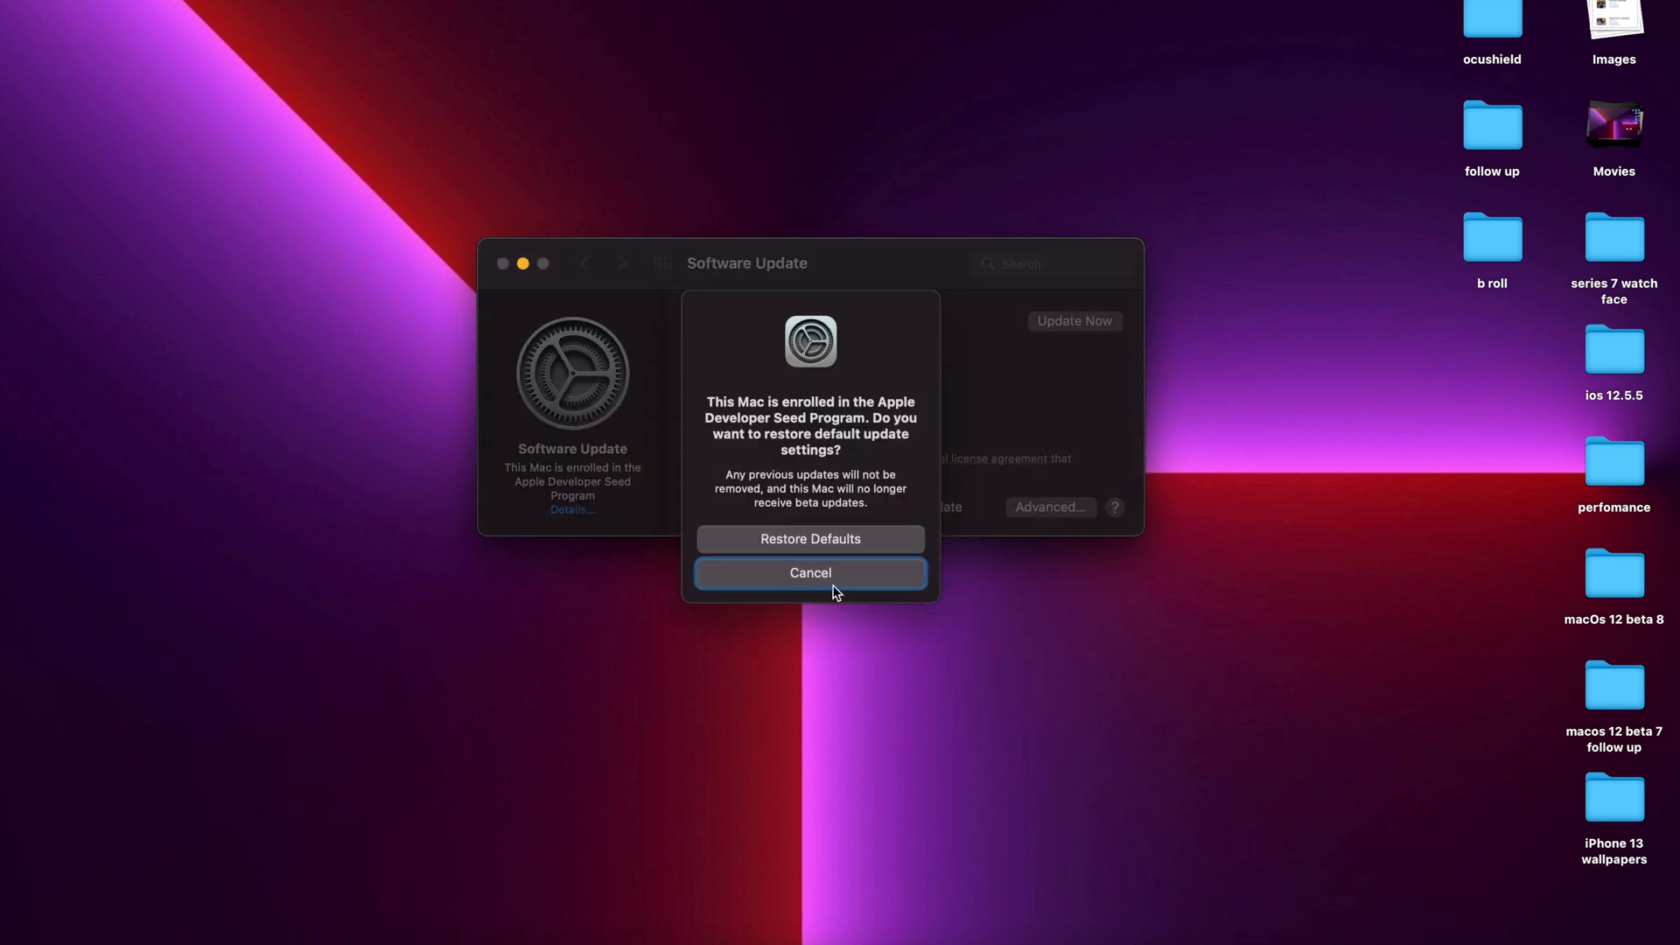
click(811, 572)
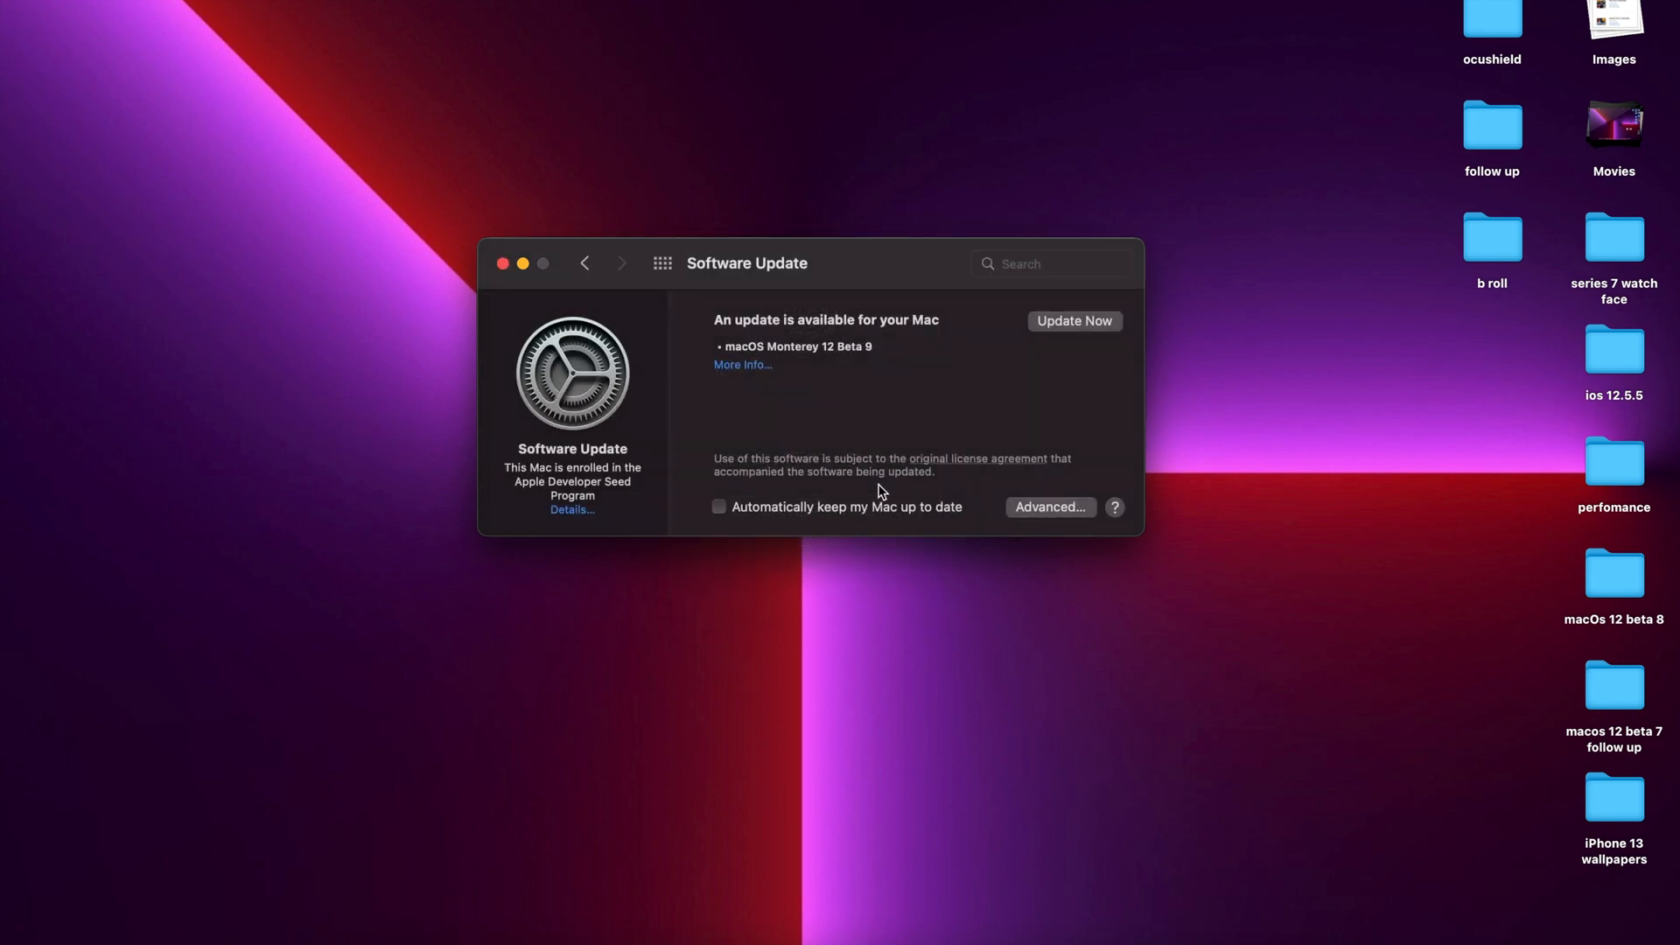
mouse_move(758, 372)
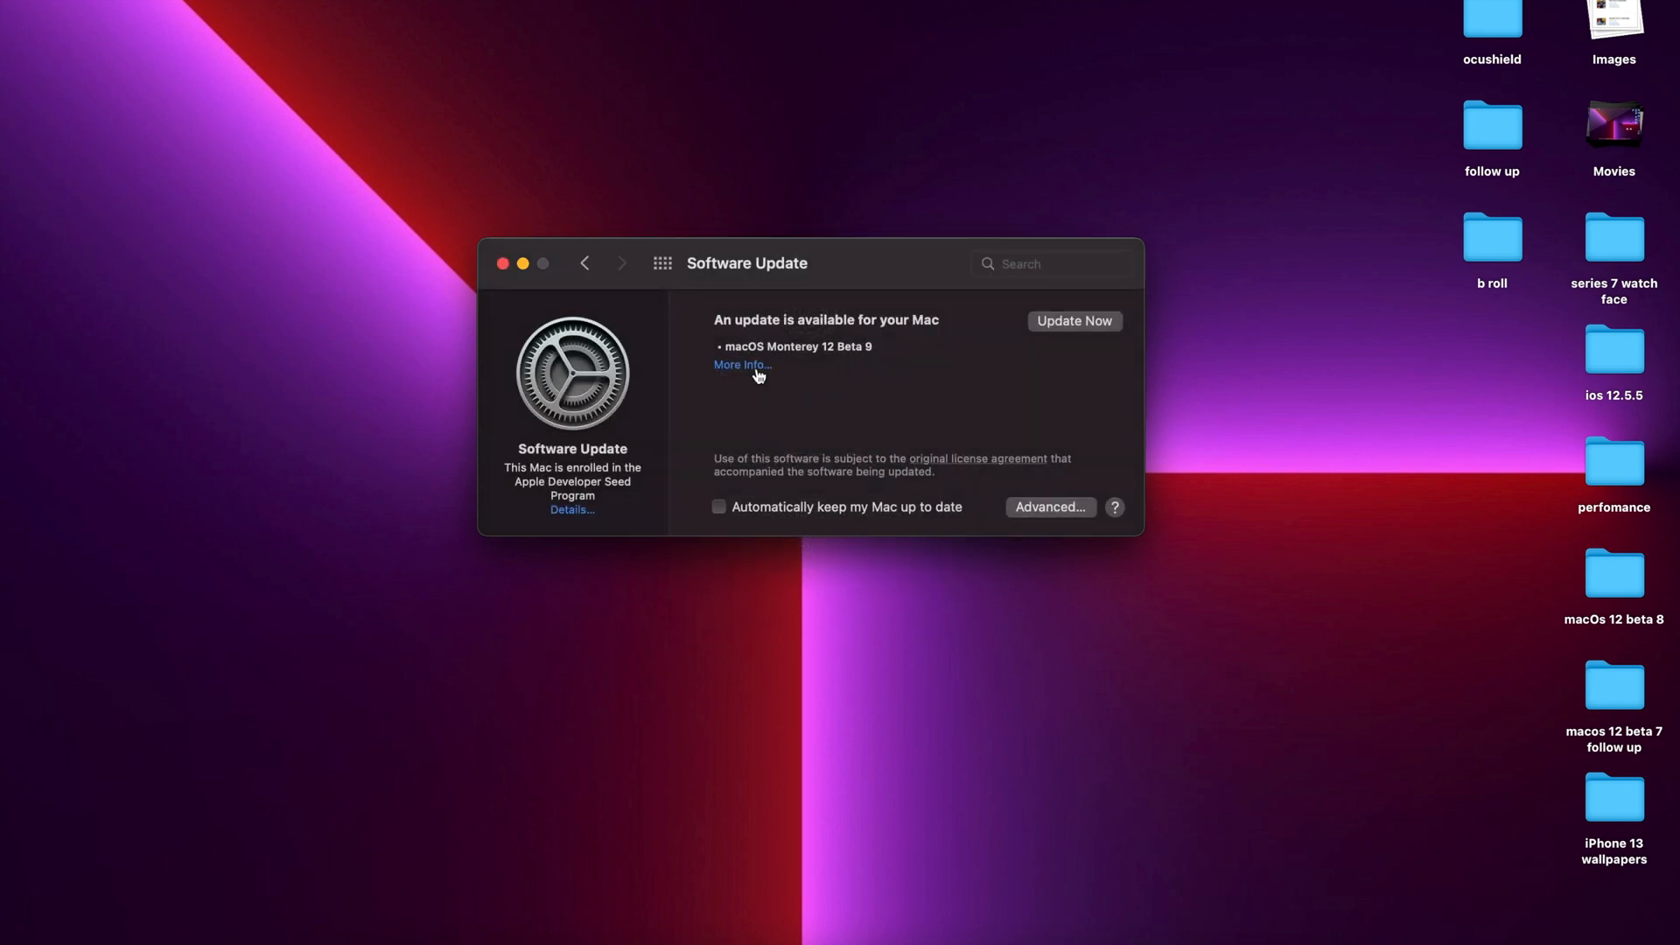
View the More Info details for macOS Monterey 12 Beta 9 (2.05 GB, restart required).
click(740, 364)
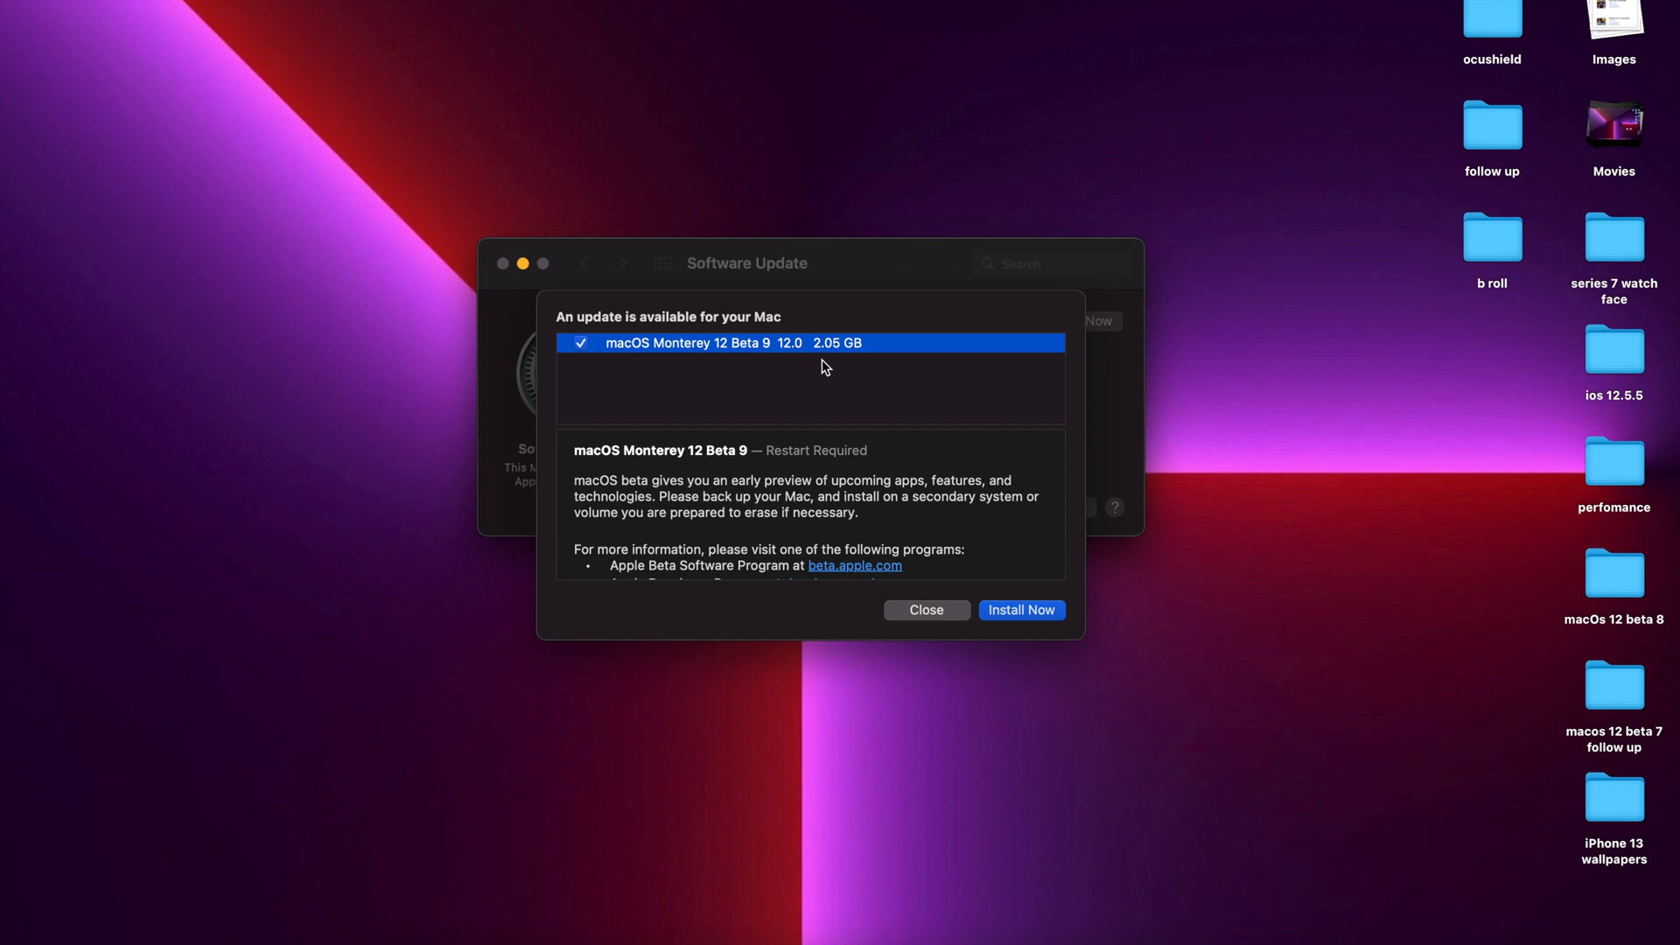
scroll(down, 3)
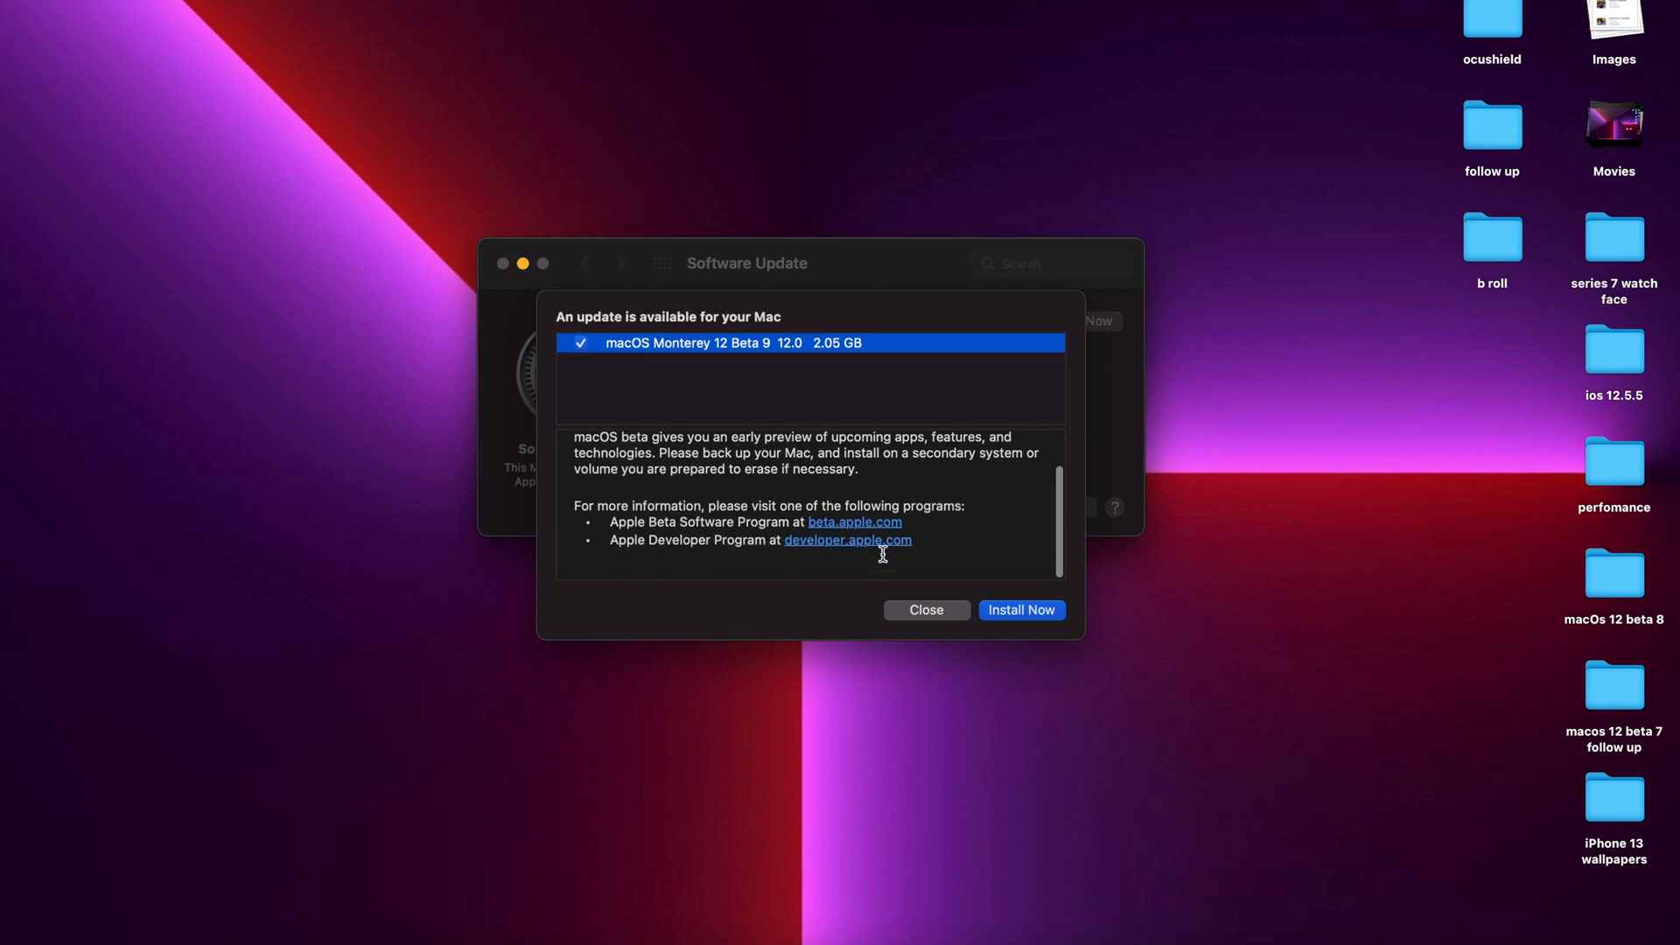
scroll(up, 3)
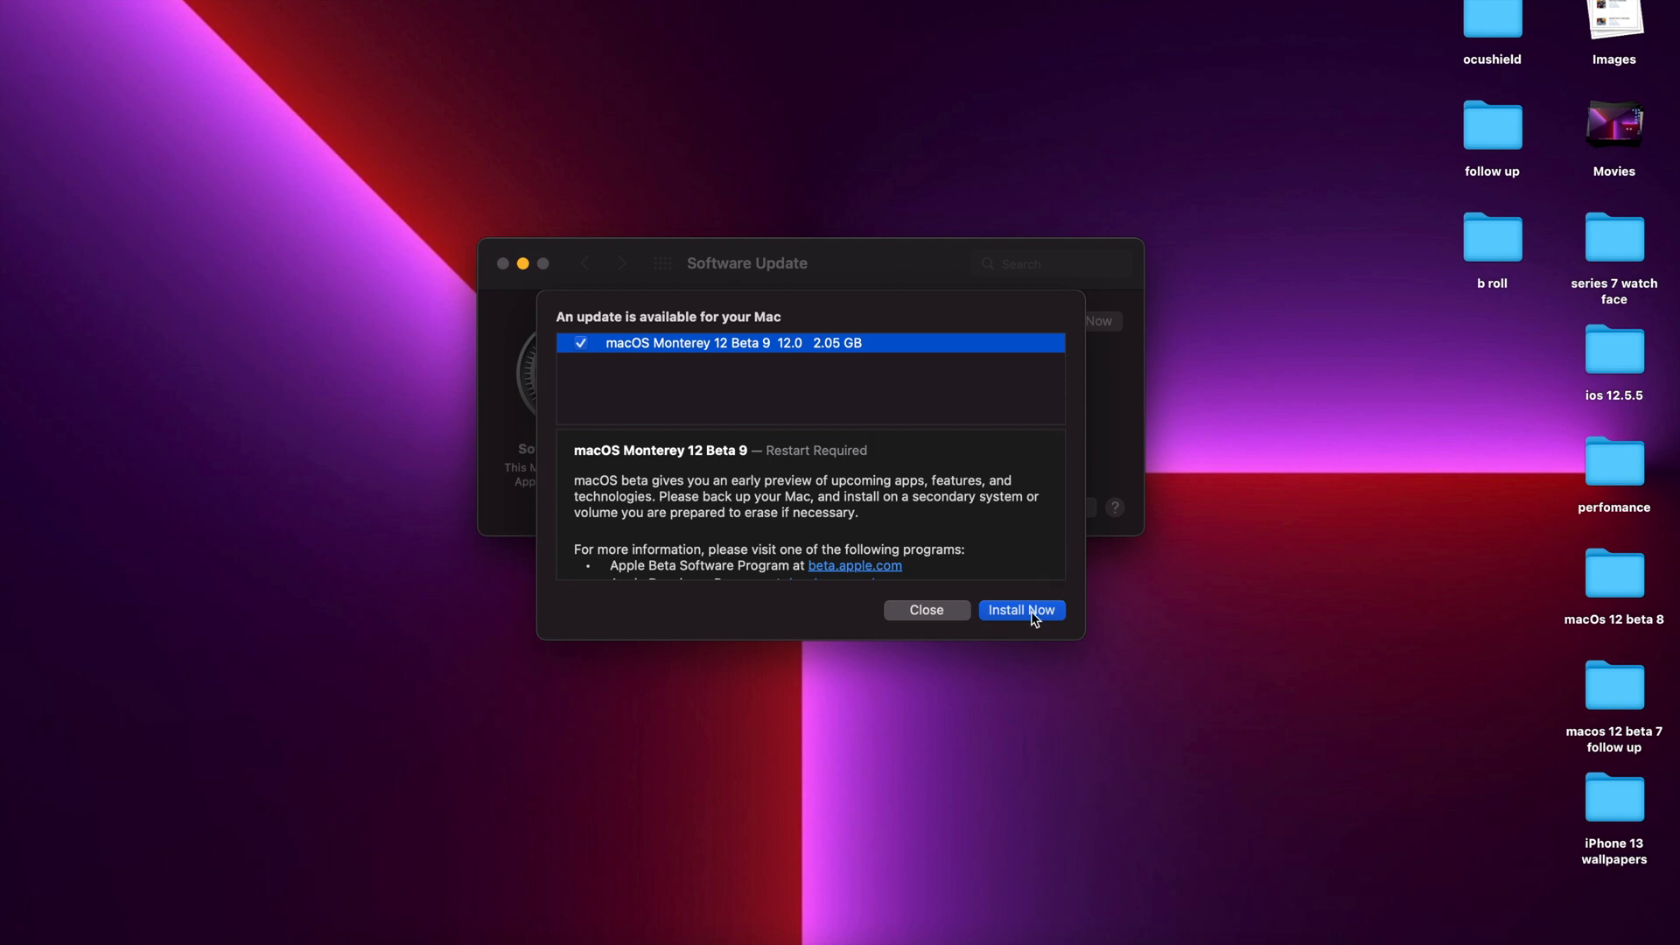
Install macOS Monterey 12 Beta 9 now and agree to the beta license.
click(1018, 610)
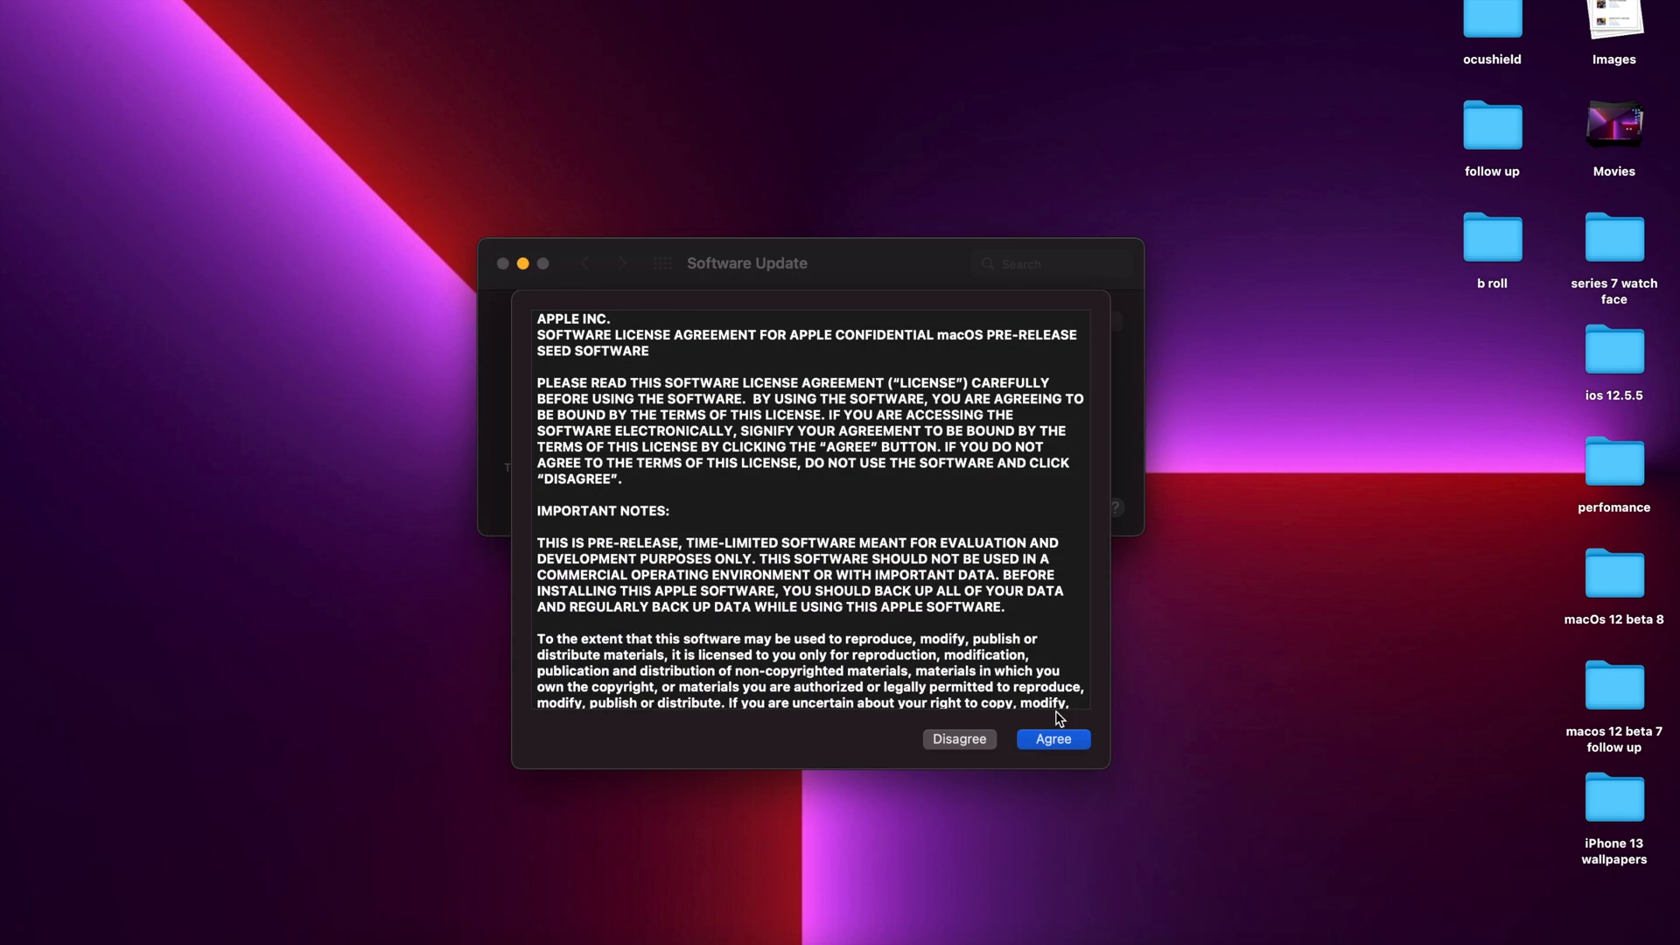
click(1051, 738)
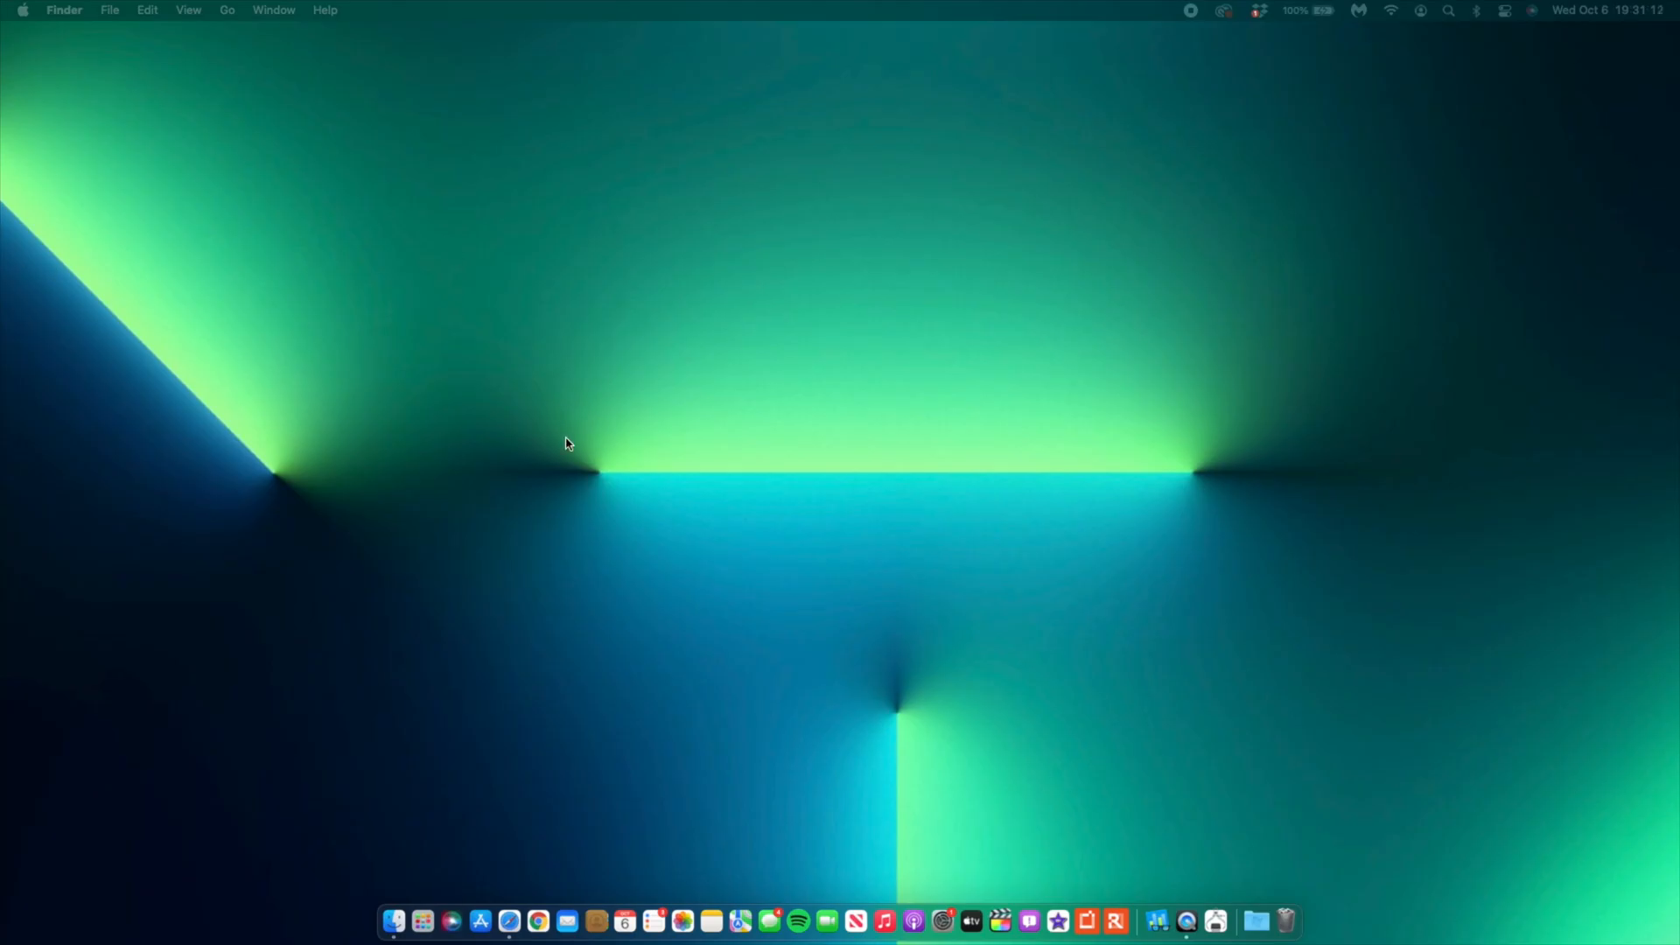
Open Safari and go to the Apple Developer Beta Software Downloads page.
click(538, 930)
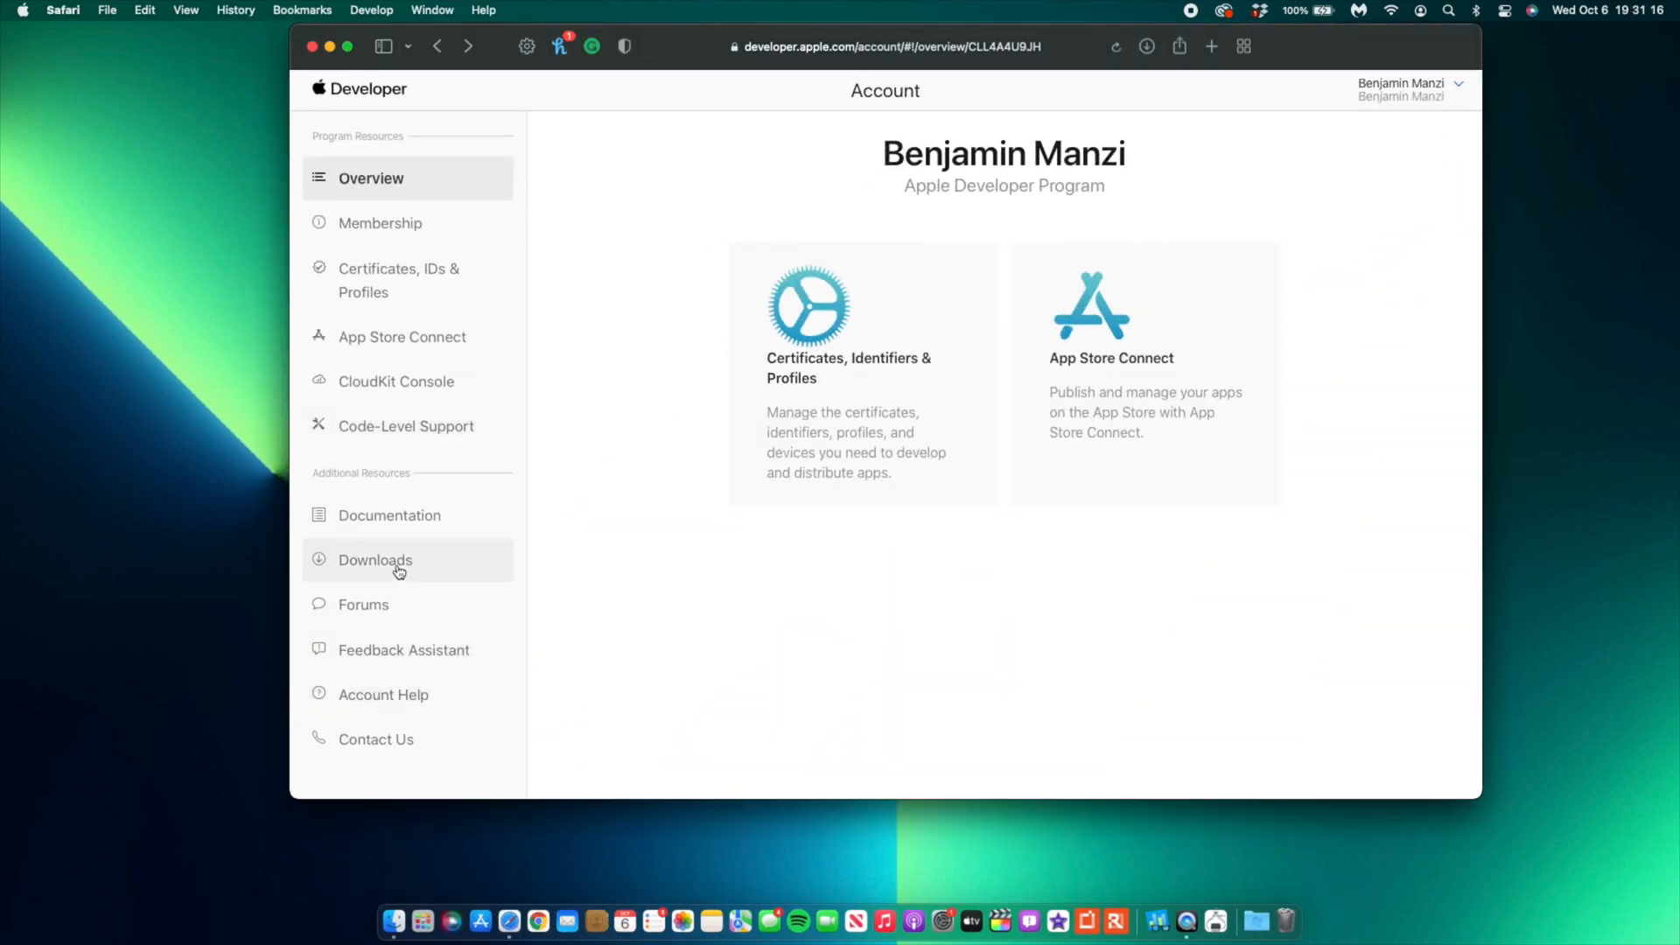
click(373, 559)
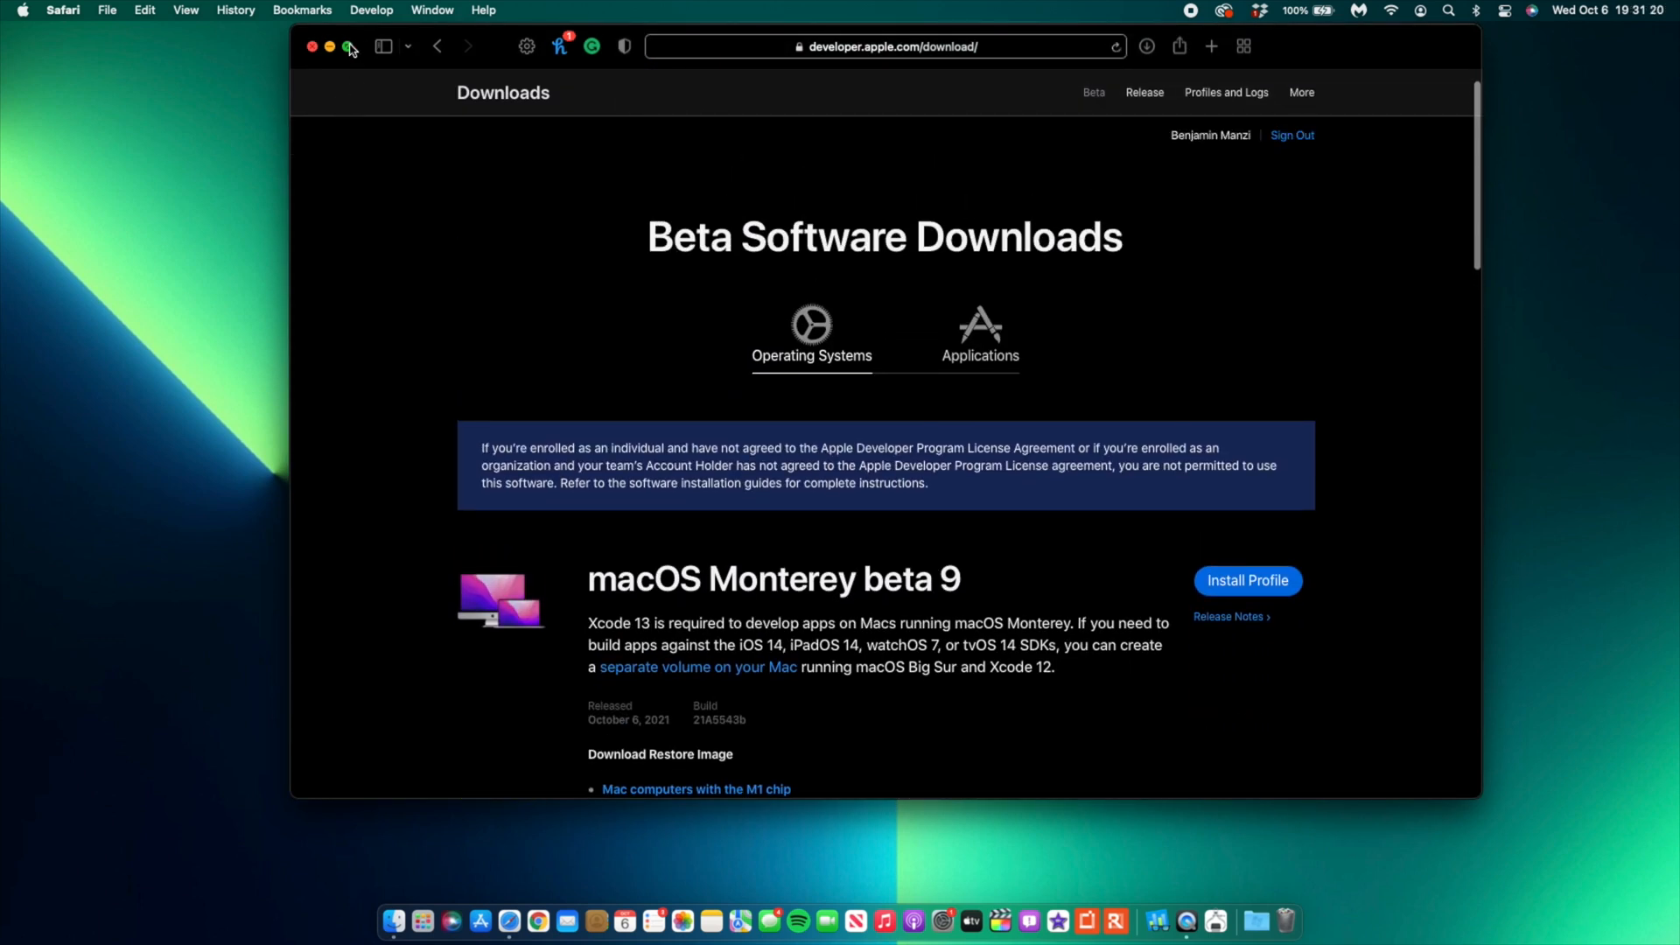
Make Safari full screen and scroll the beta list down to tvOS 15.1 beta 3.
click(349, 49)
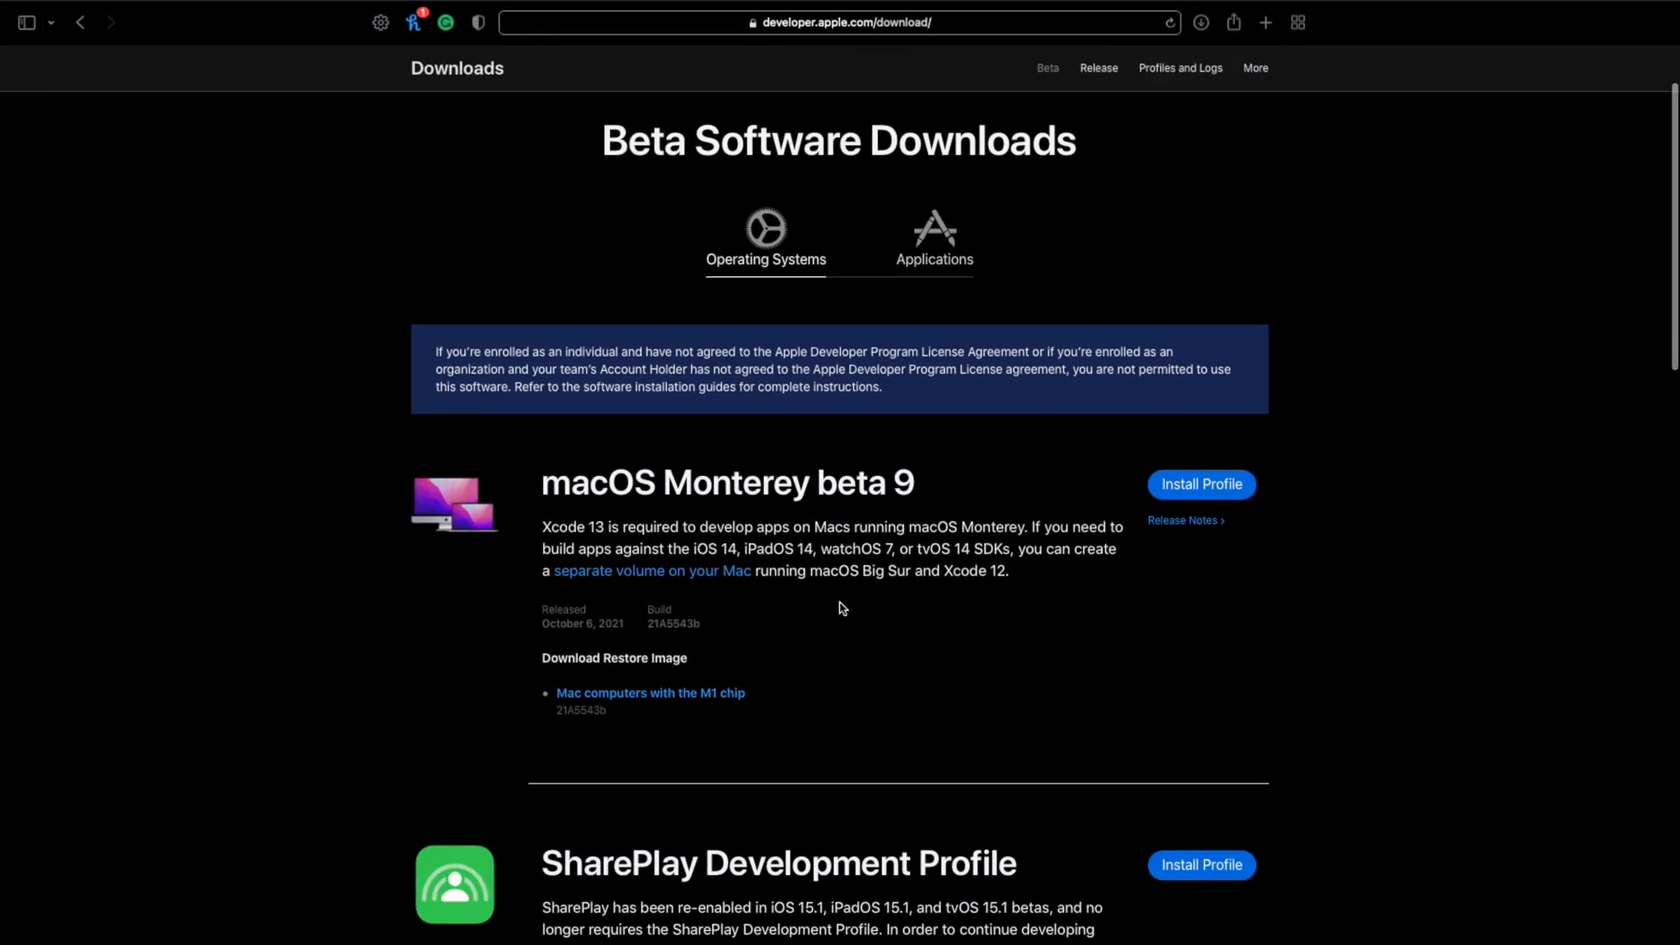
scroll(down, 3)
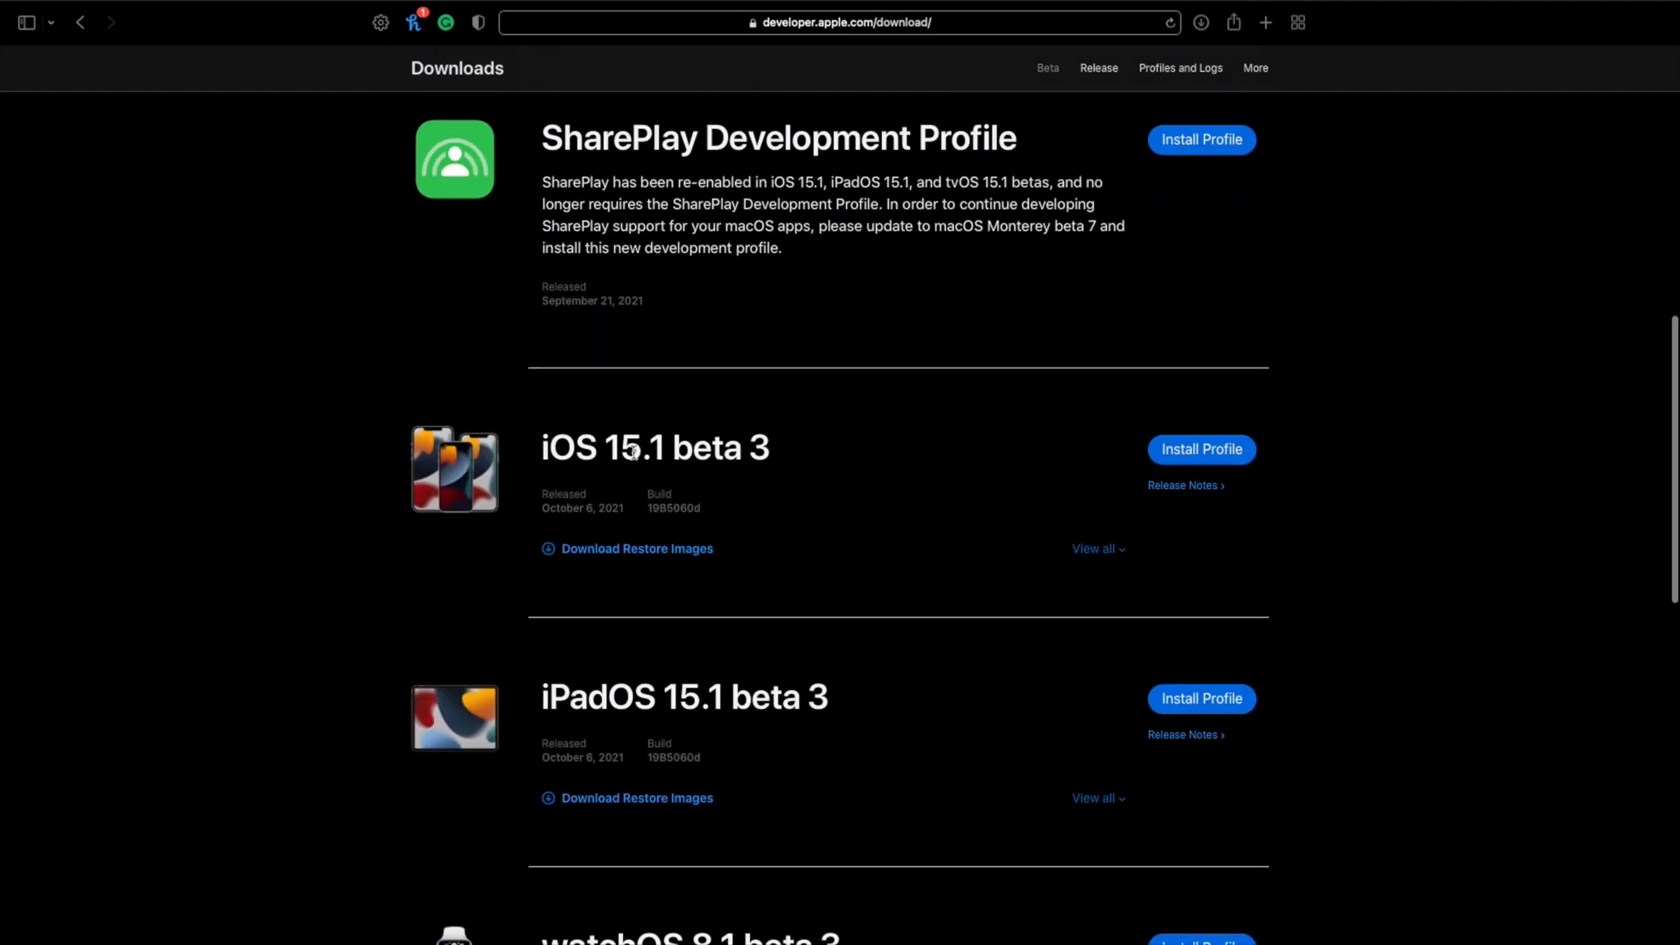
scroll(down, 3)
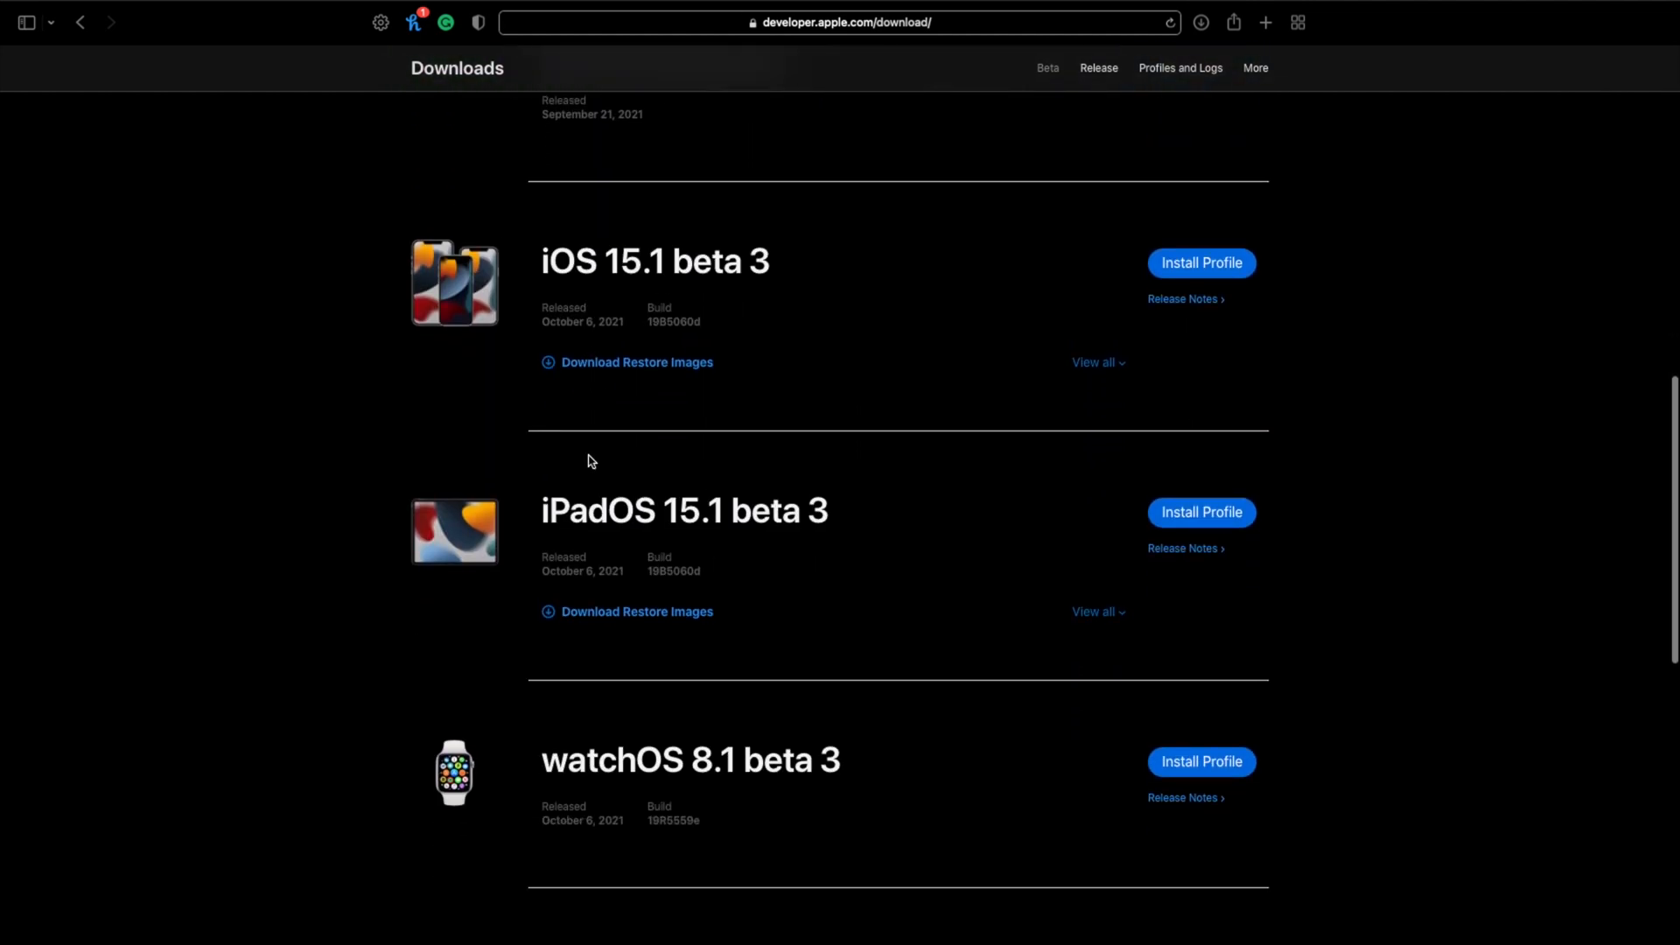
scroll(down, 3)
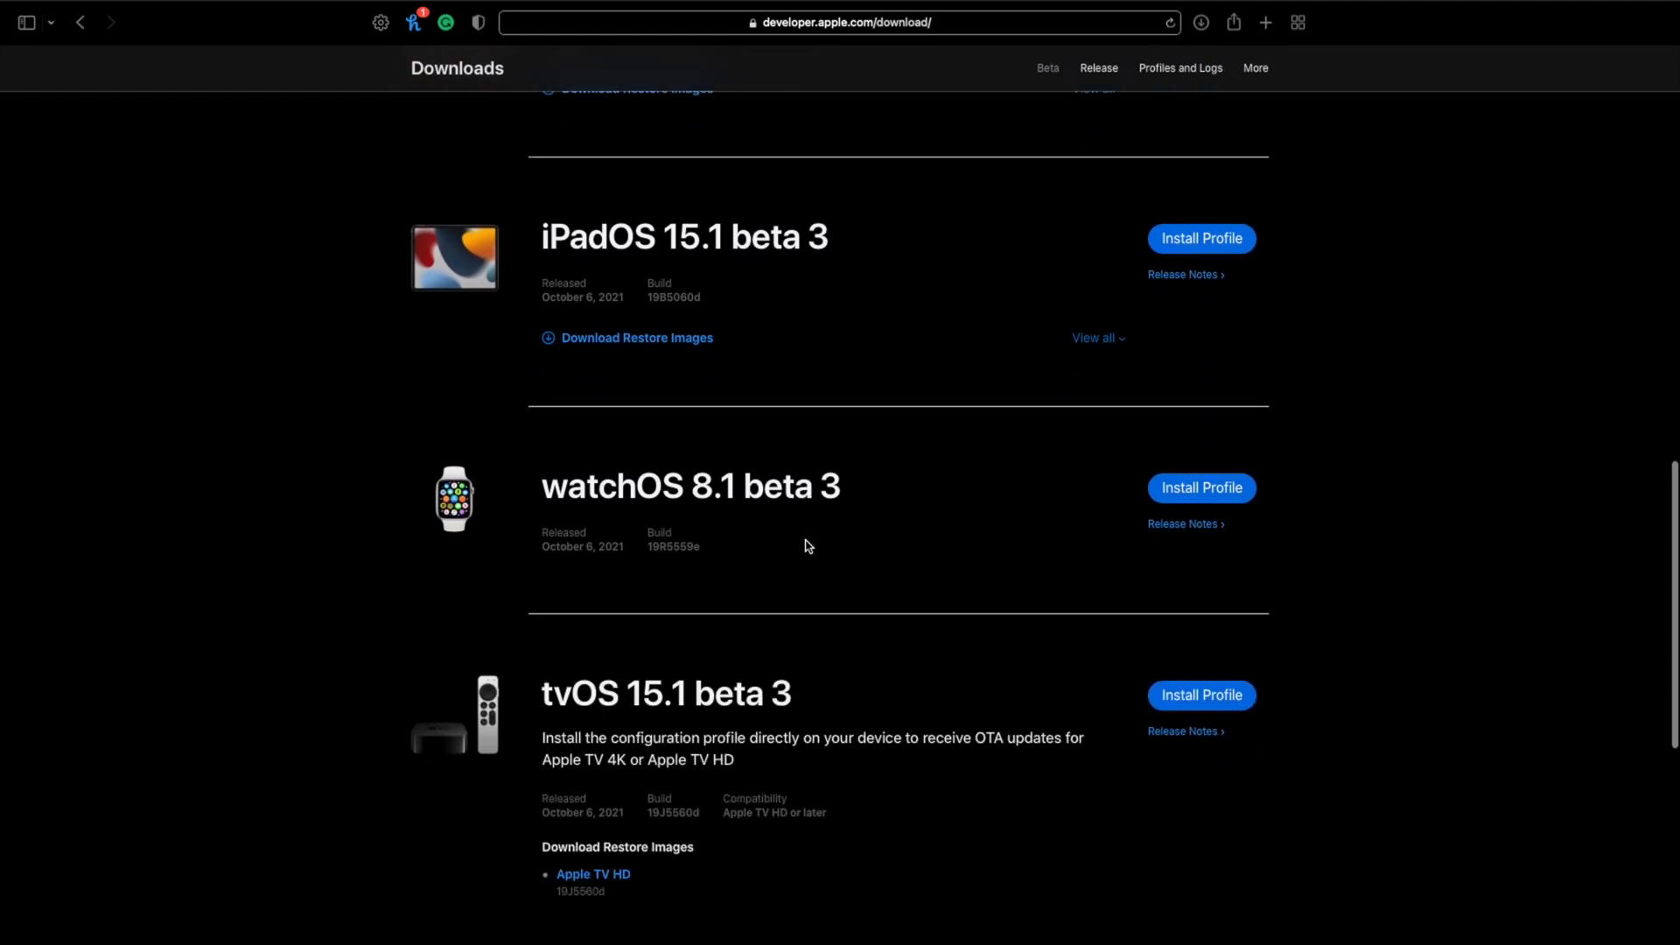
mouse_move(736, 526)
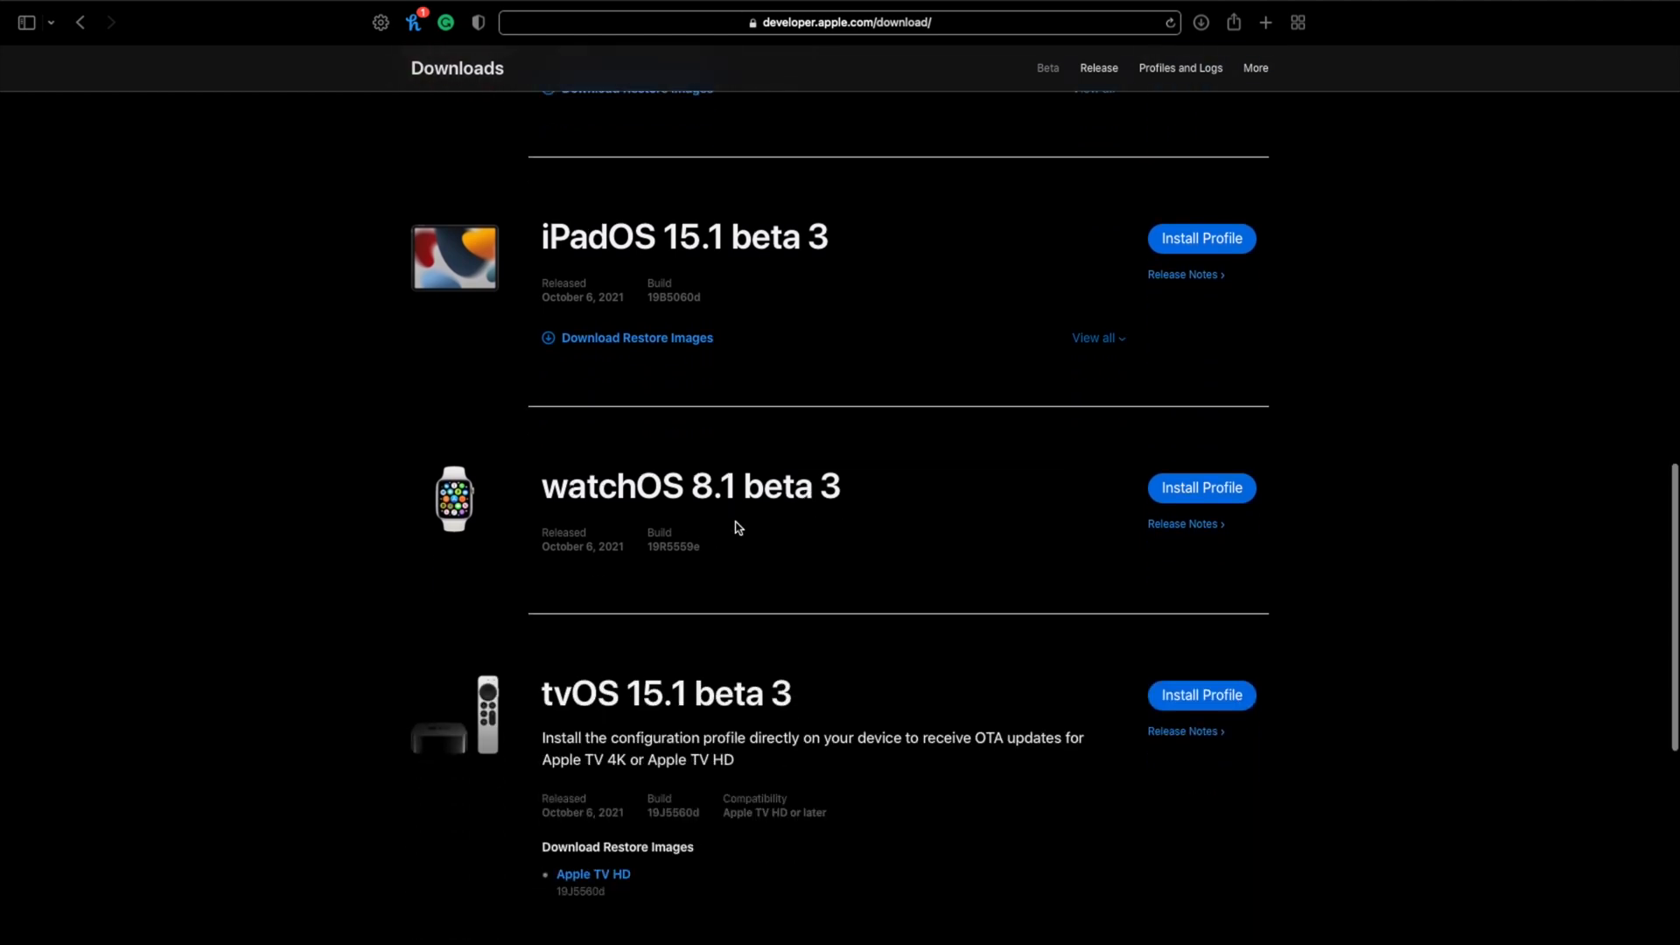
scroll(down, 3)
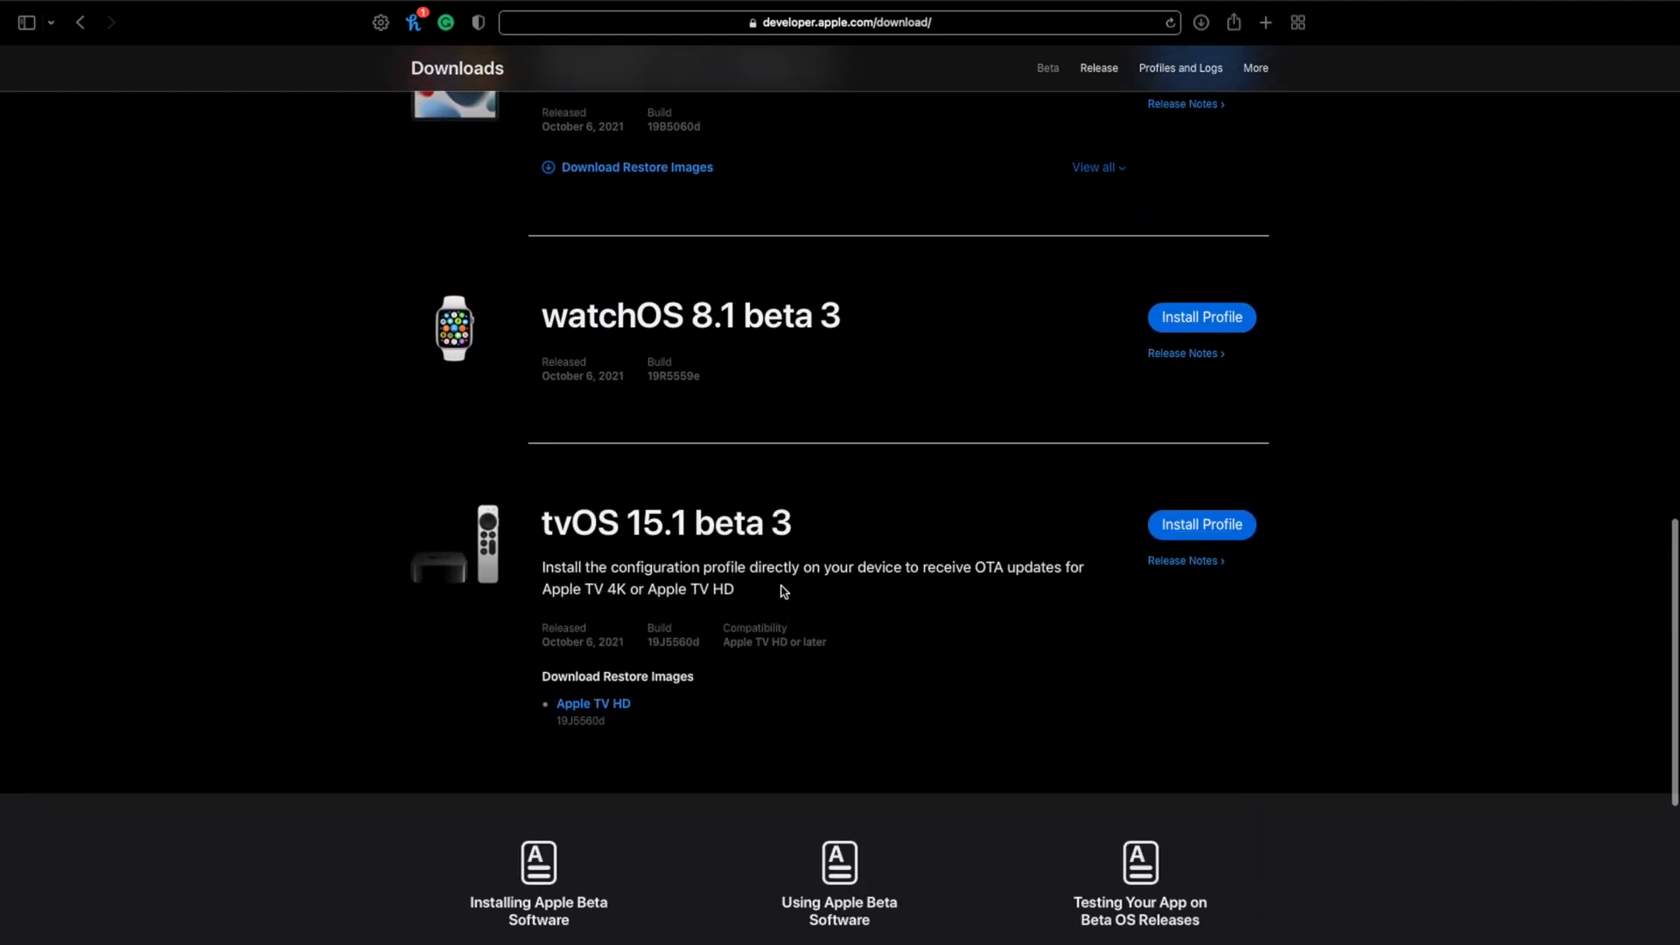
mouse_move(770, 564)
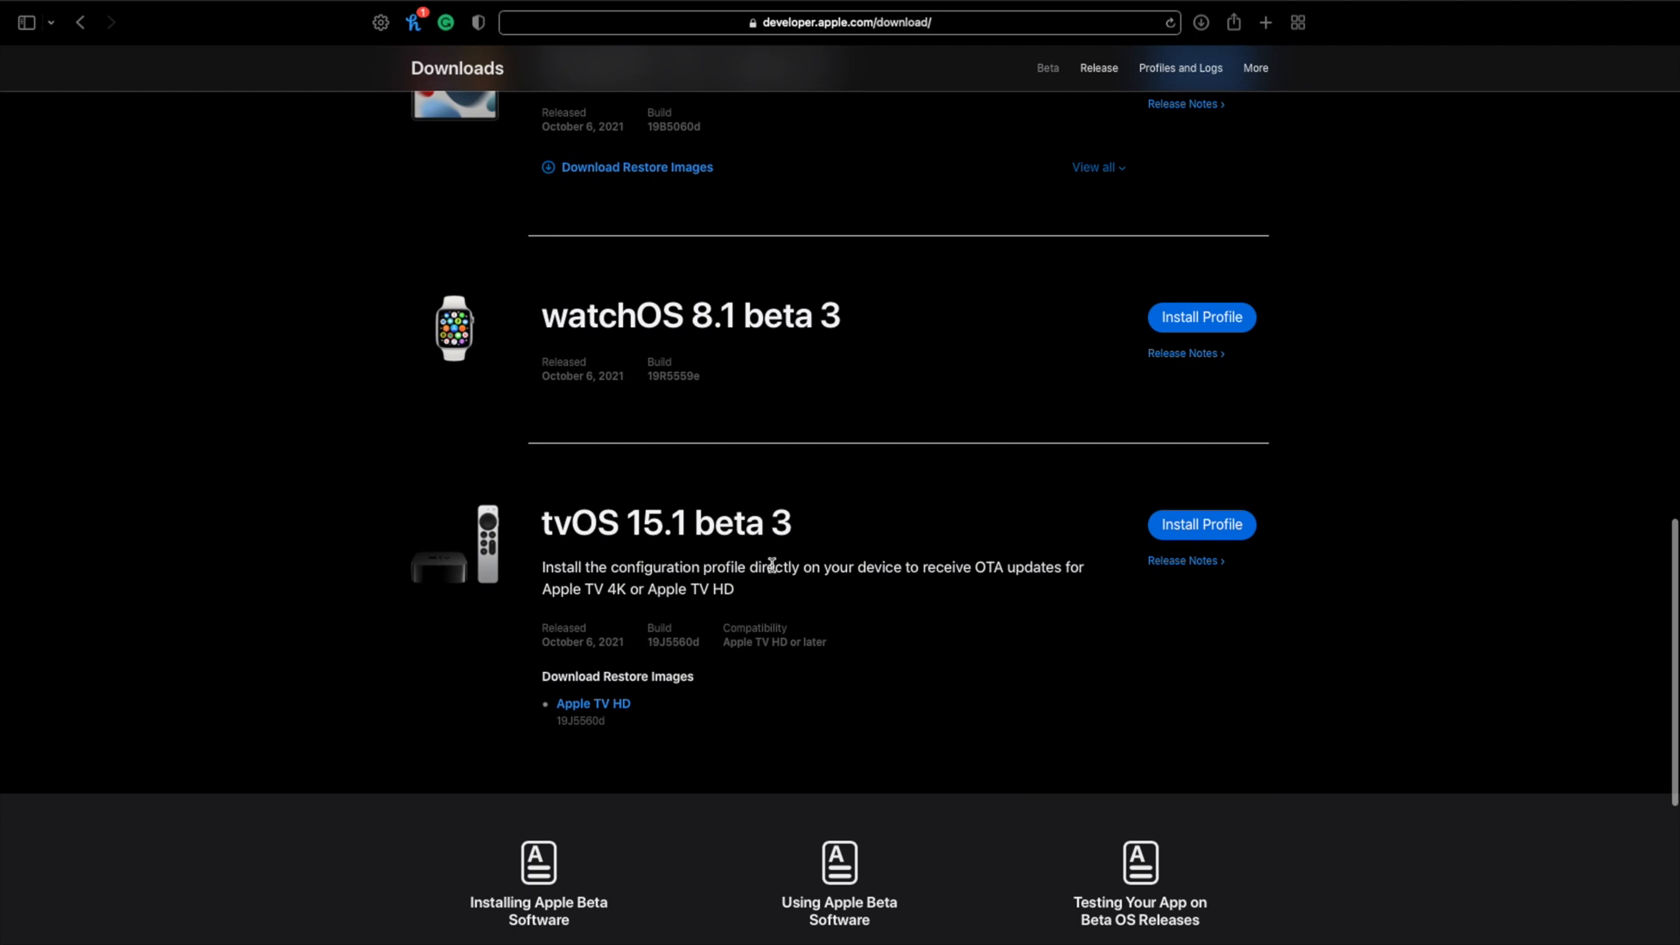